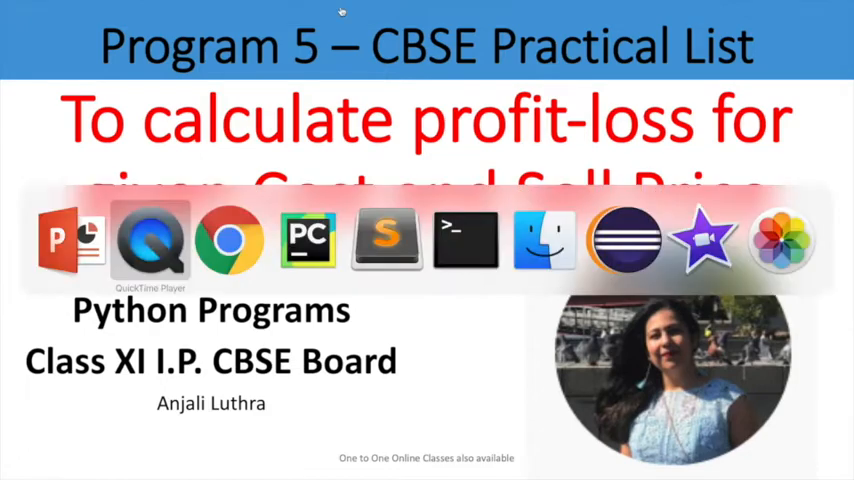
Step: Create a new Python file named profitloss.py in PyCharm and have it open
{"action": "left_click", "coordinate": [308, 238]}
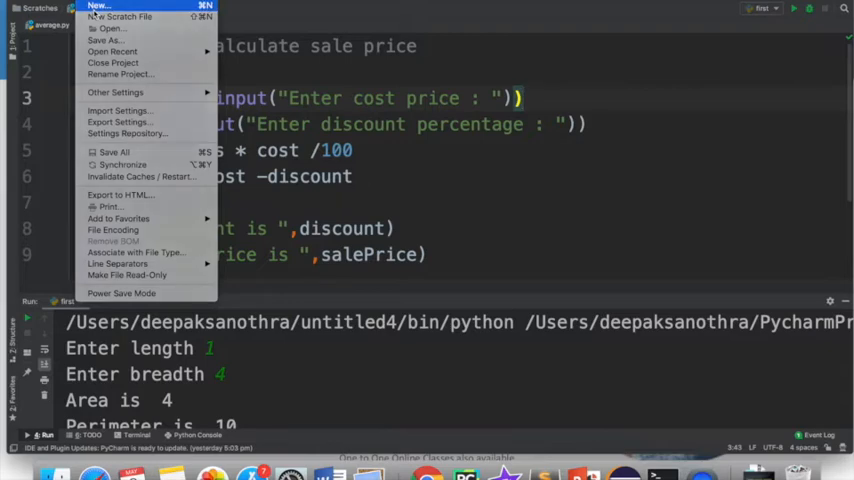
{"action": "left_click", "coordinate": [100, 10]}
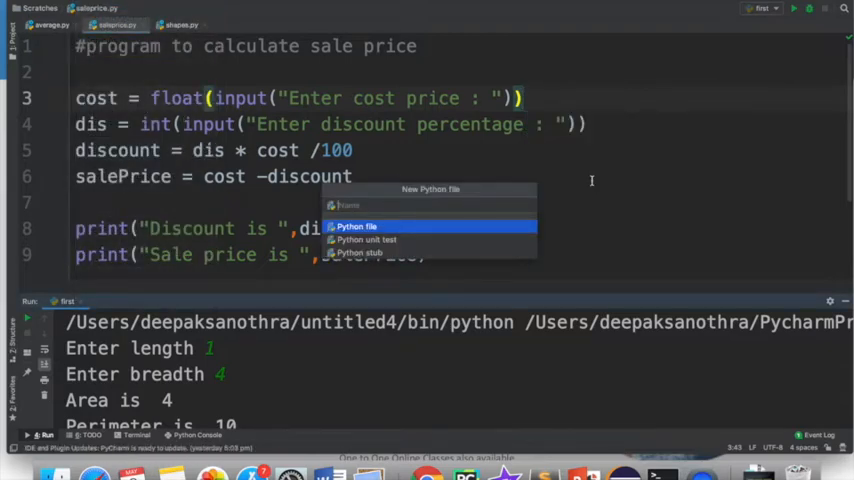
{"action": "type", "text": "profit"}
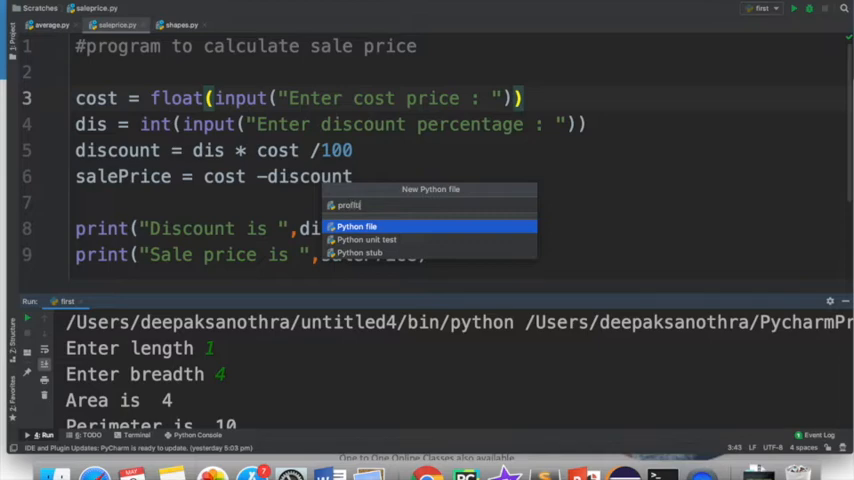
{"action": "left_click", "coordinate": [356, 226]}
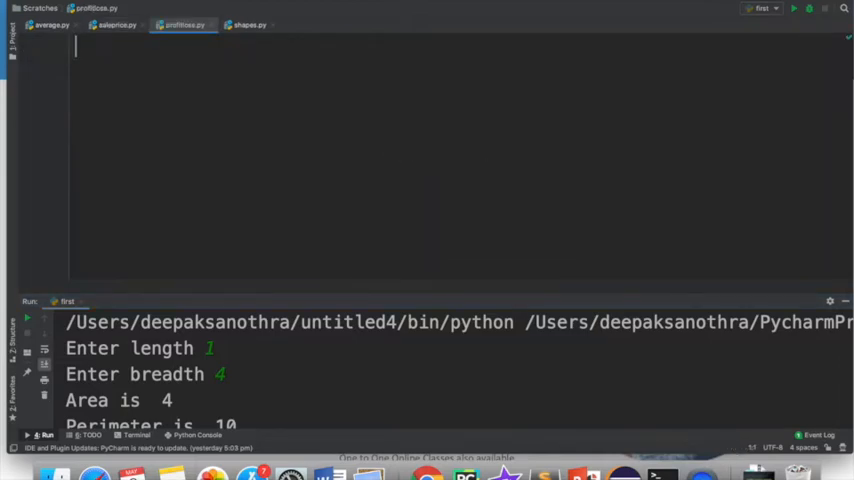
{"action": "mouse_move", "coordinate": [172, 260]}
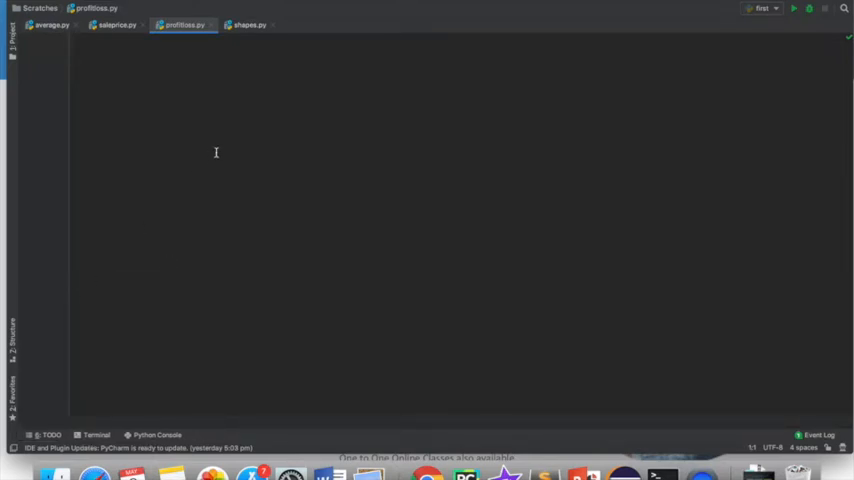
Step: Write line 1: sp = float(input("Enter Selling Price : "))
{"action": "type", "text": "sp ="}
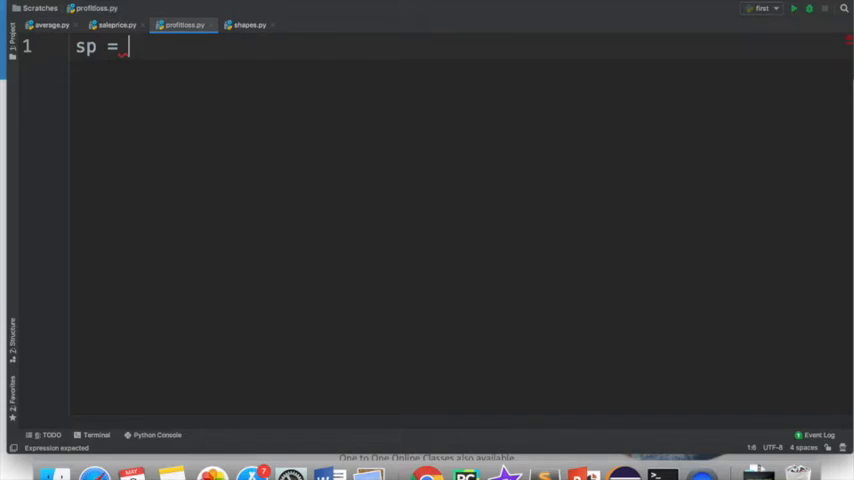
{"action": "type", "text": "float"}
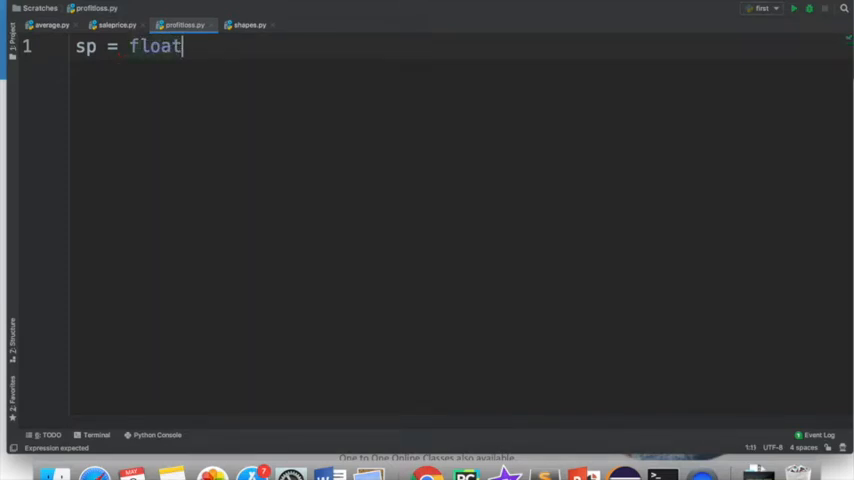
{"action": "type", "text": "(int"}
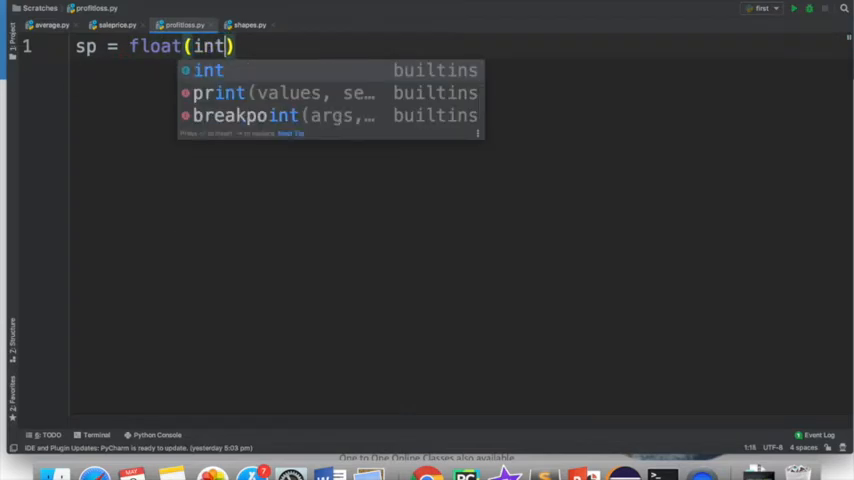
{"action": "key", "text": "BackSpace"}
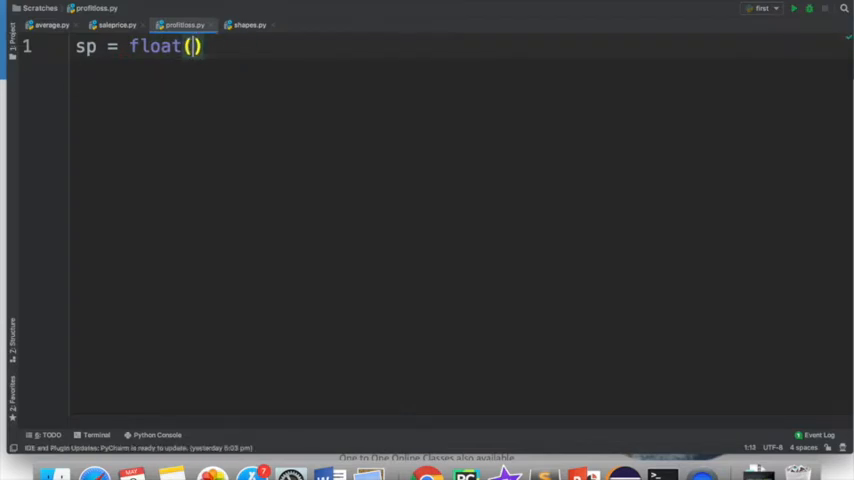
{"action": "type", "text": "input("}
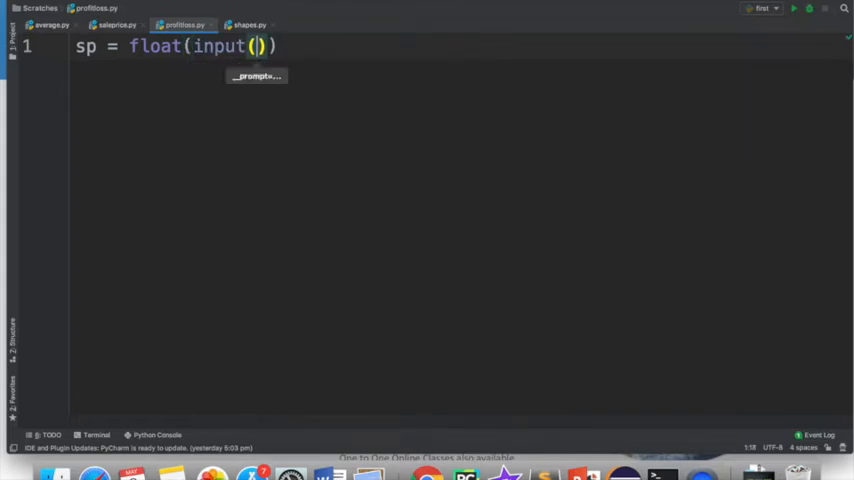
{"action": "type", "text": "\"E"}
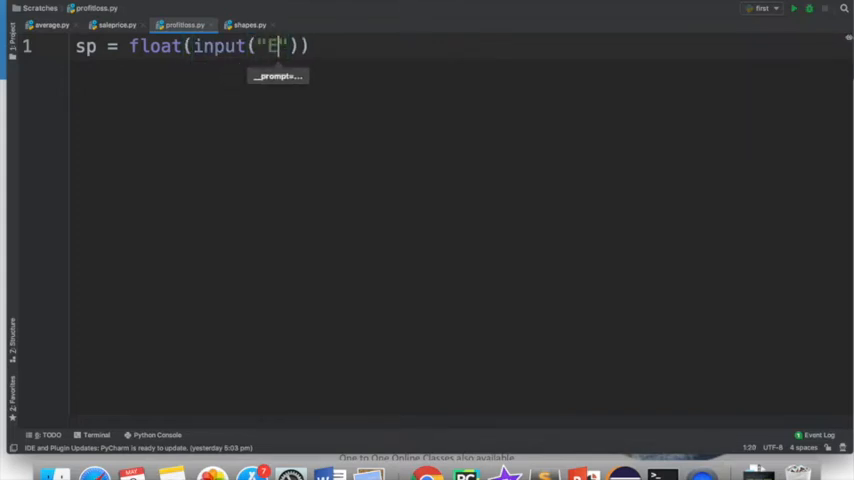
{"action": "type", "text": "nter Se"}
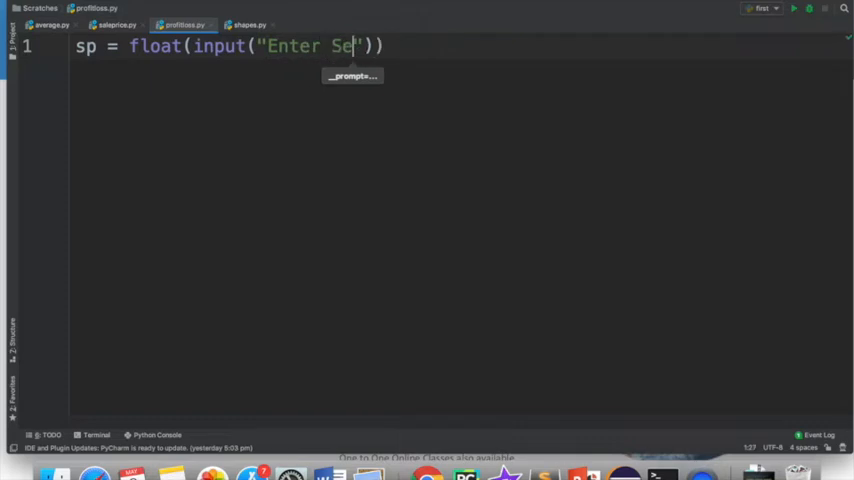
{"action": "type", "text": "lling Pr"}
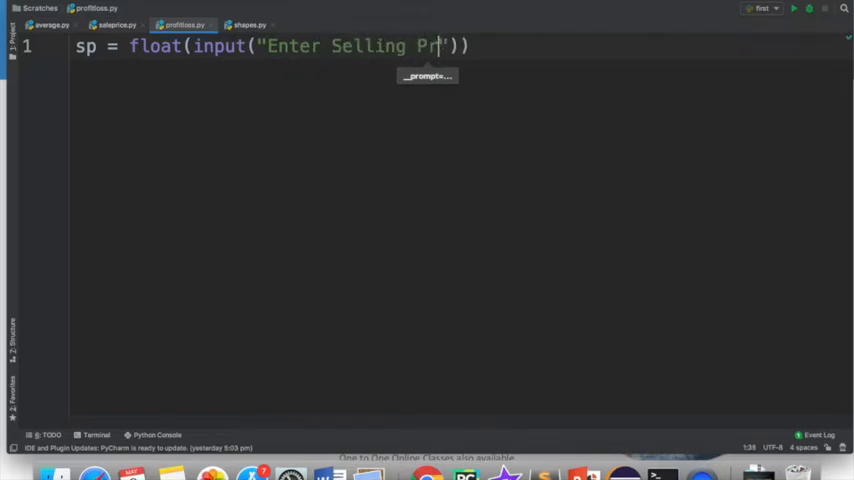
{"action": "type", "text": "ice :"}
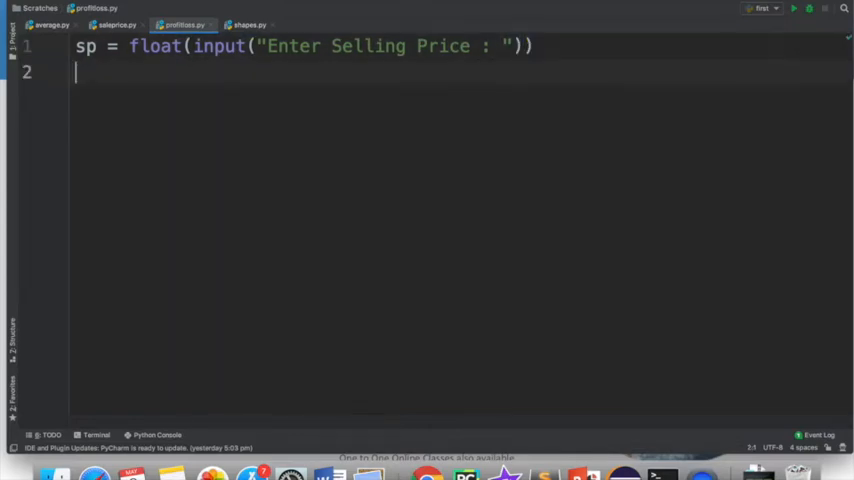
Step: Write line 2: cp = float(input("Enter Cost Price : "))
{"action": "type", "text": "cp = f"}
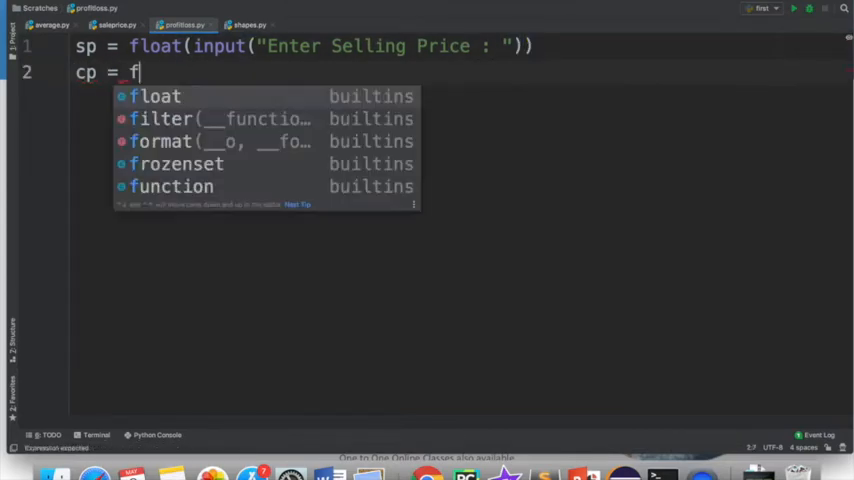
{"action": "left_click", "coordinate": [152, 96]}
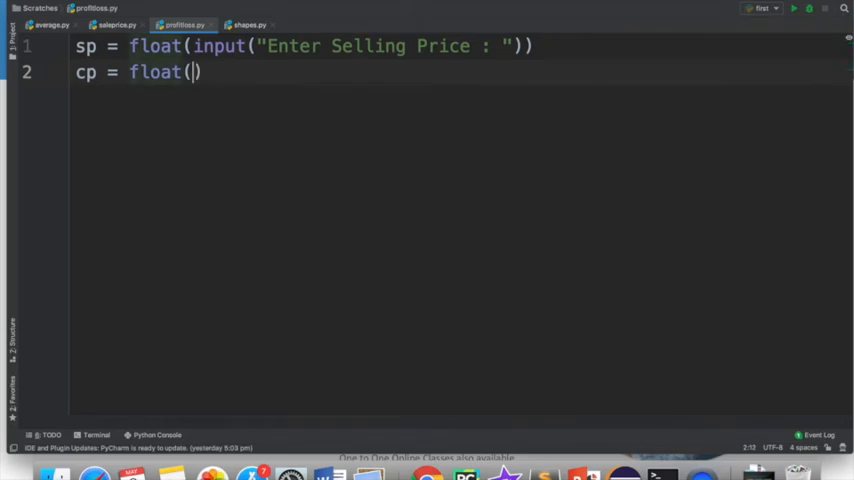
{"action": "type", "text": "input"}
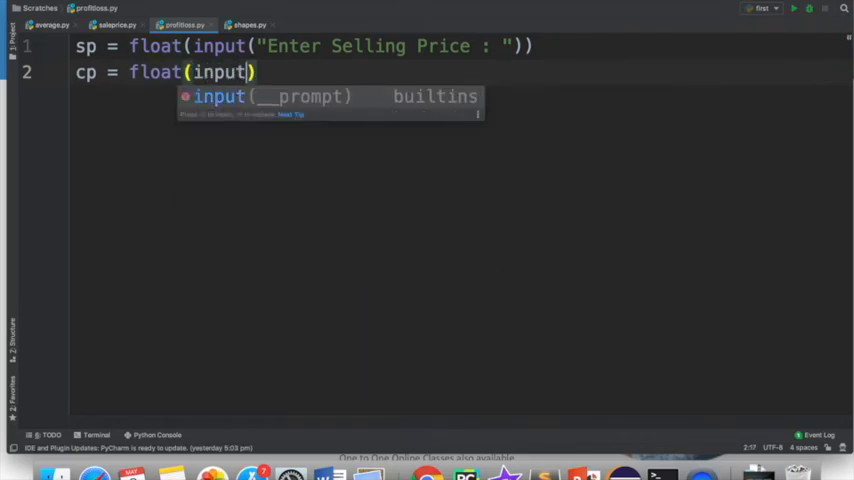
{"action": "type", "text": "\"Ente"}
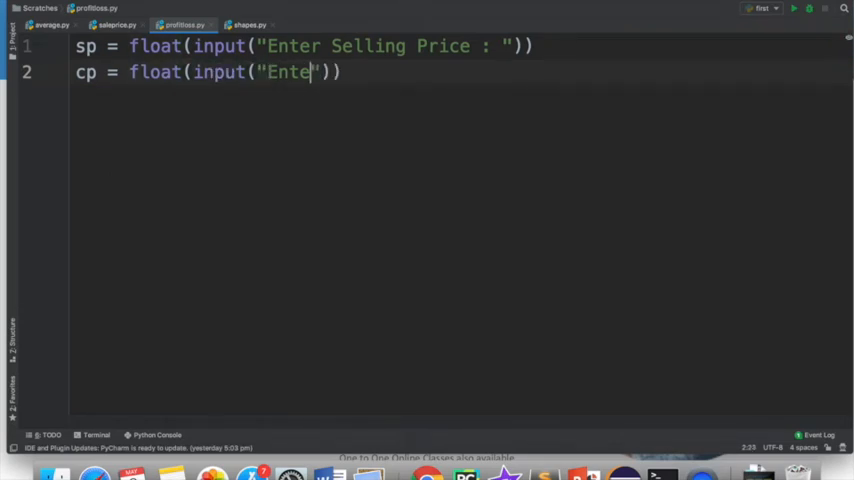
{"action": "type", "text": "r Cost P"}
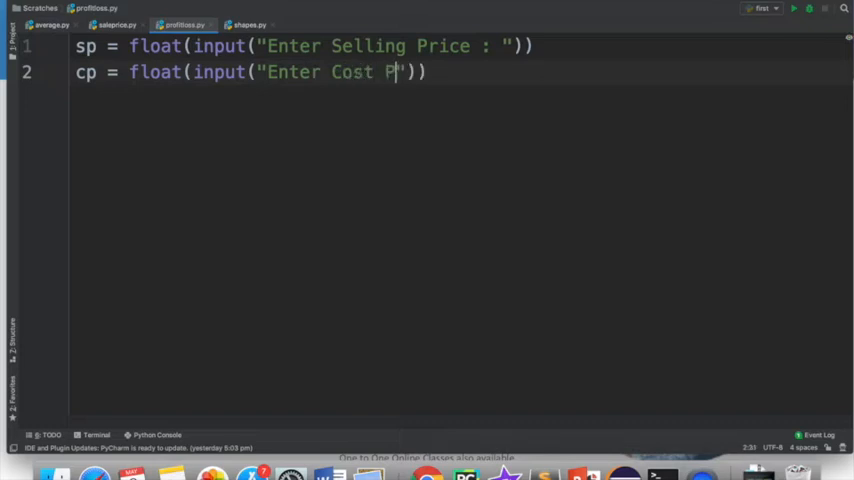
{"action": "type", "text": "rice :"}
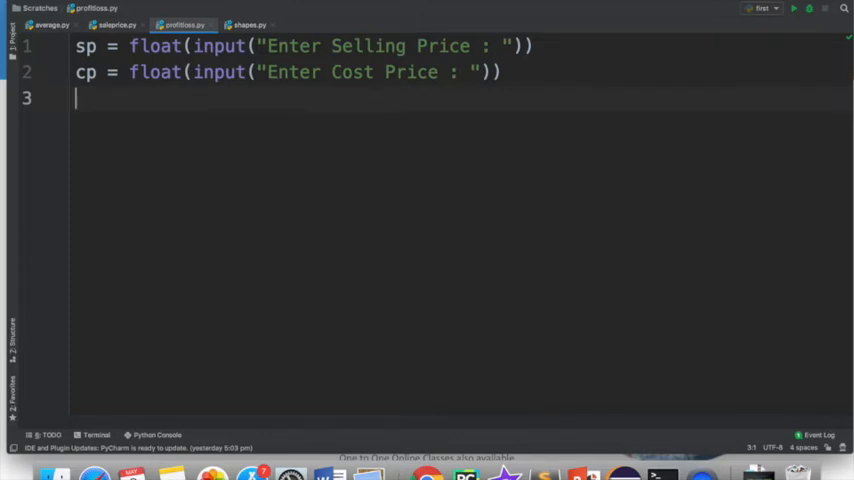
Step: Add the if sp > cp branch printing "Profit is " with sp-cp
{"action": "type", "text": "if"}
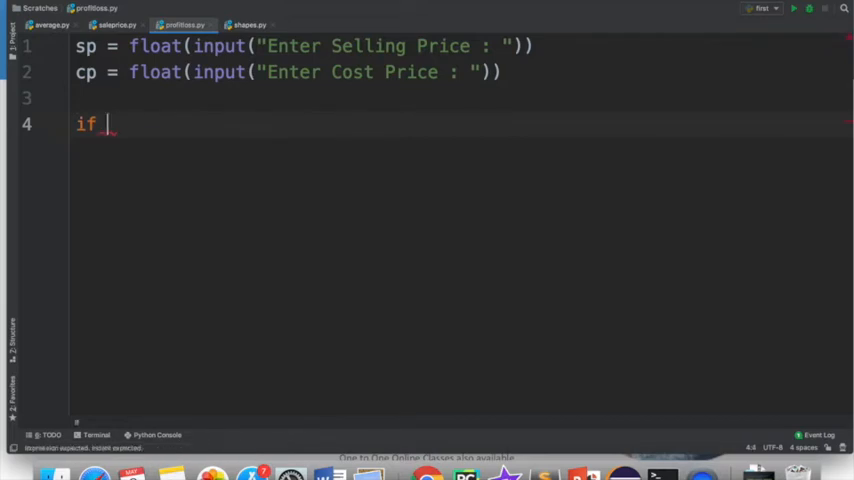
{"action": "type", "text": "sp > cp :"}
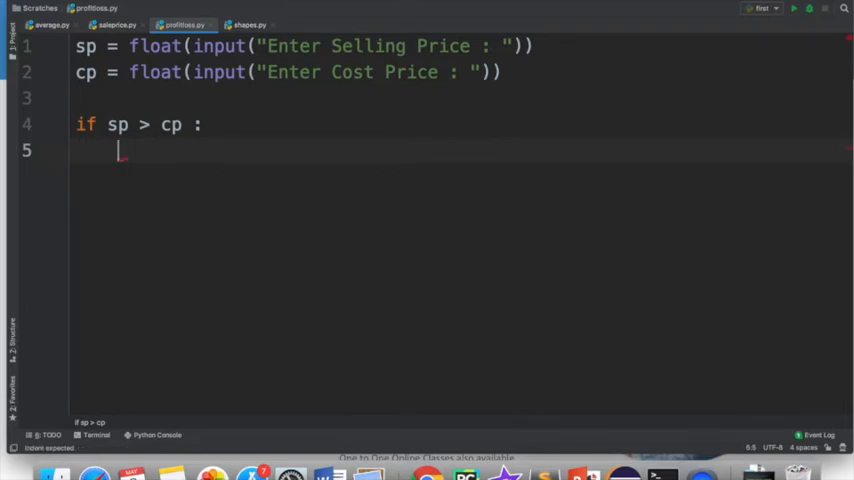
{"action": "type", "text": "print(\"P\""}
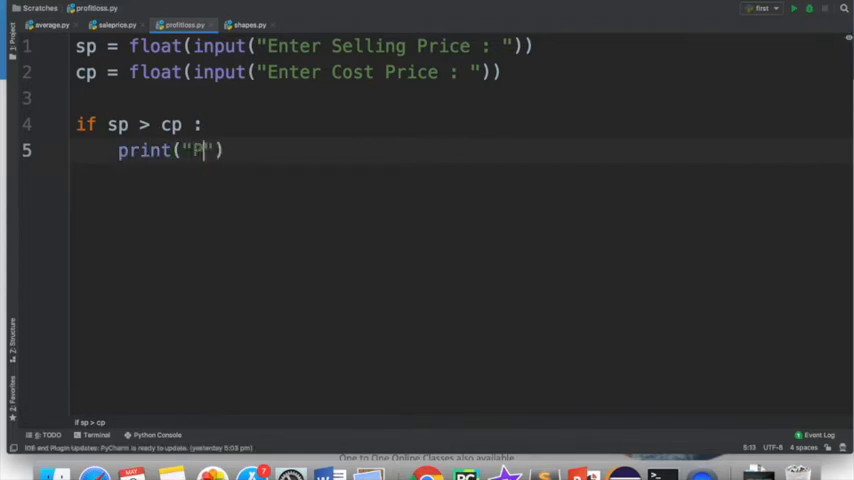
{"action": "type", "text": "rofit is"}
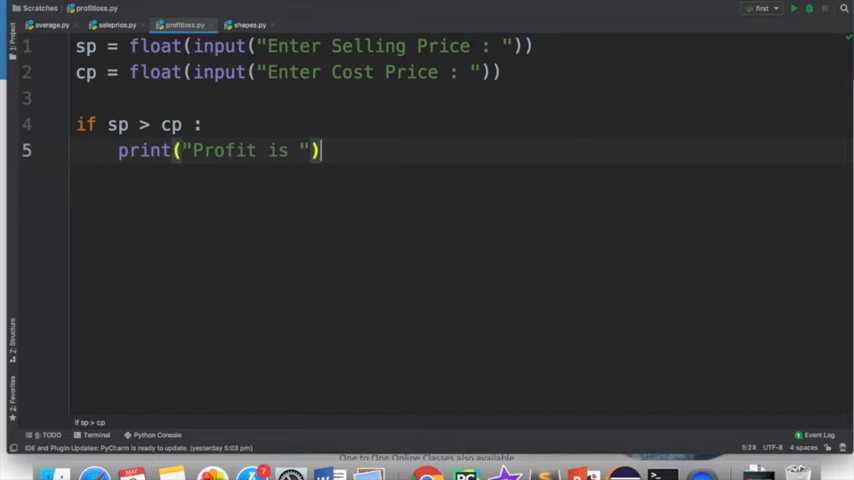
{"action": "type", "text": ",sp"}
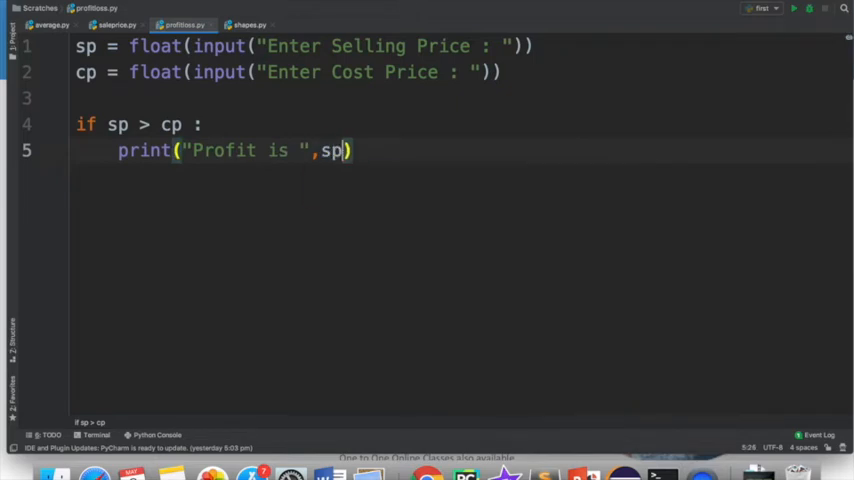
{"action": "type", "text": "-cp"}
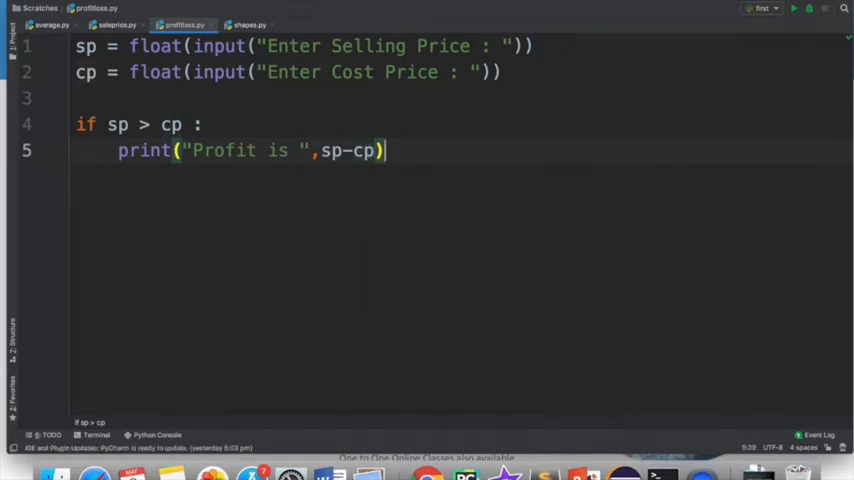
Step: Add the elif sp == cp branch printing "No Profit No Loss", then begin the else
{"action": "type", "text": "elif"}
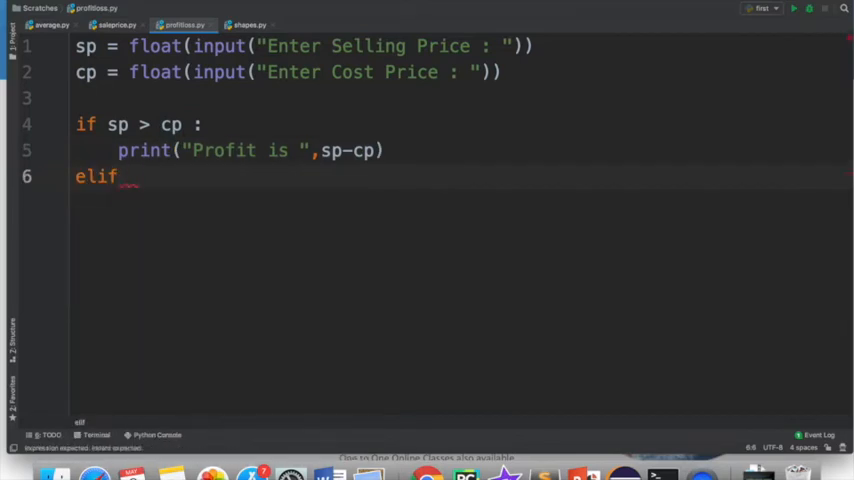
{"action": "type", "text": "sp == cp:"}
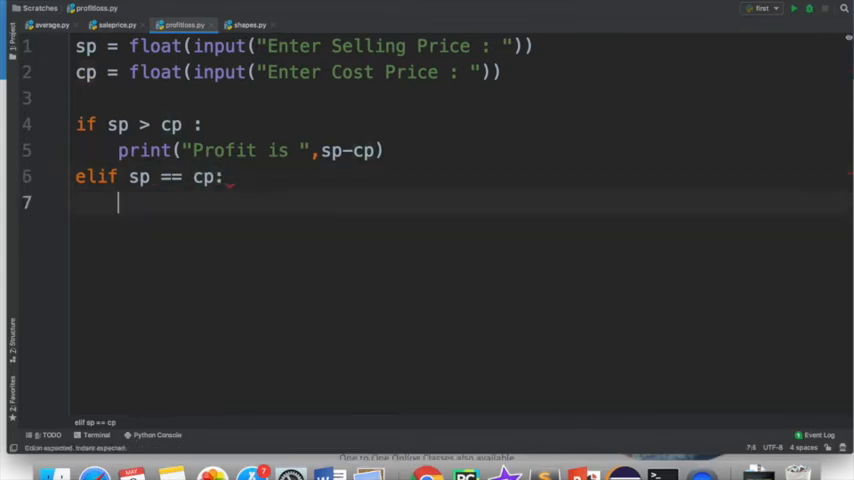
{"action": "type", "text": "print(\"No \""}
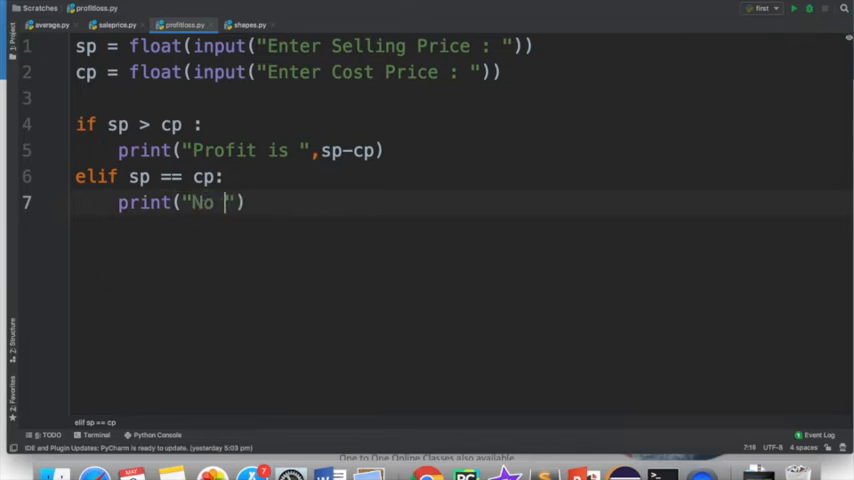
{"action": "type", "text": "Pro"}
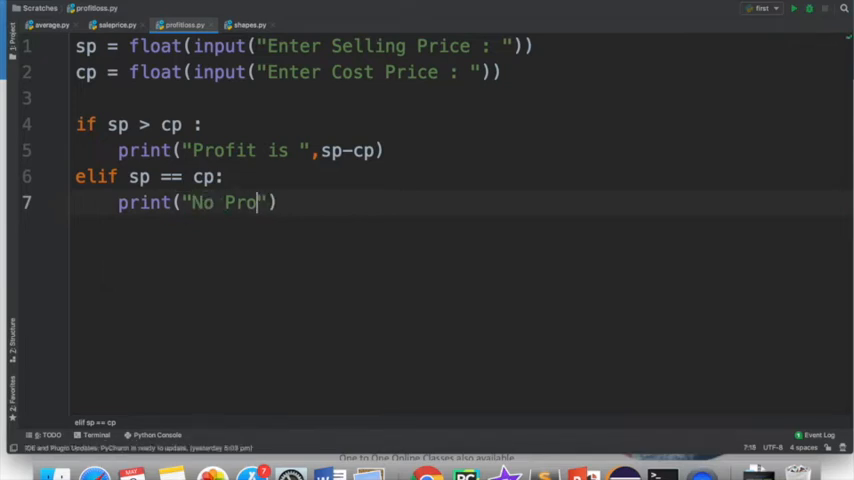
{"action": "type", "text": "fit No Lo"}
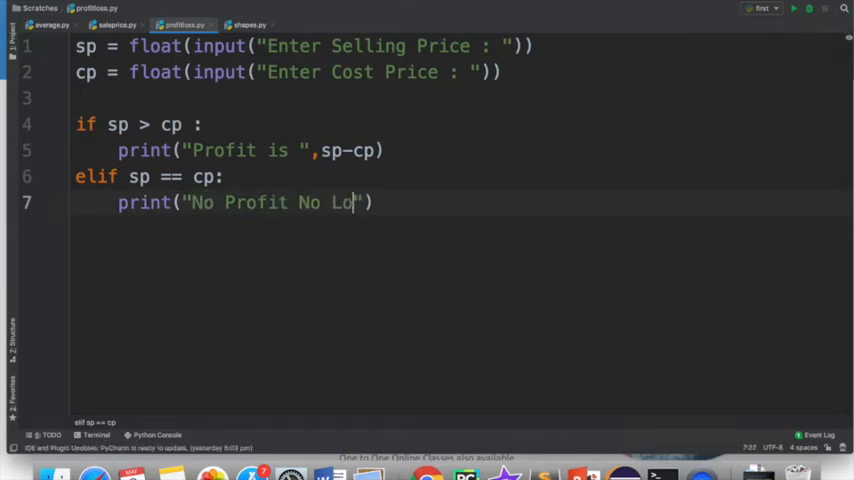
{"action": "type", "text": "ss"}
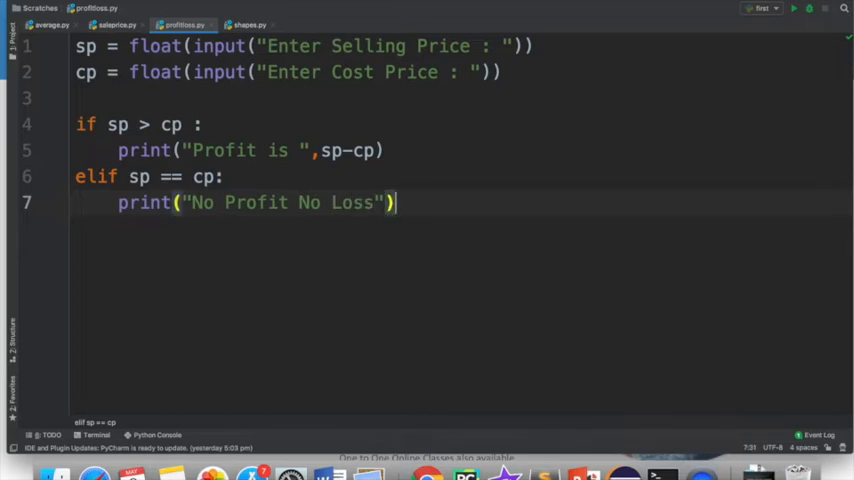
{"action": "type", "text": "else:"}
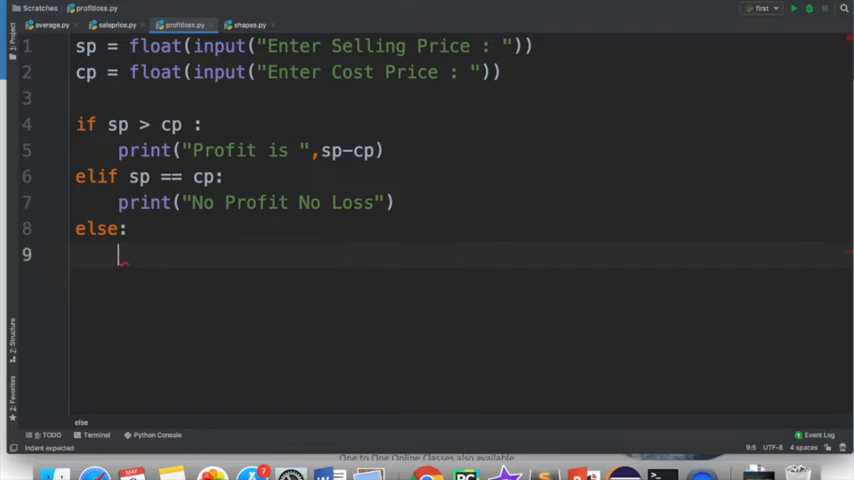
Step: Under else, print "Loss is " with cp-sp
{"action": "type", "text": "print(\"L\""}
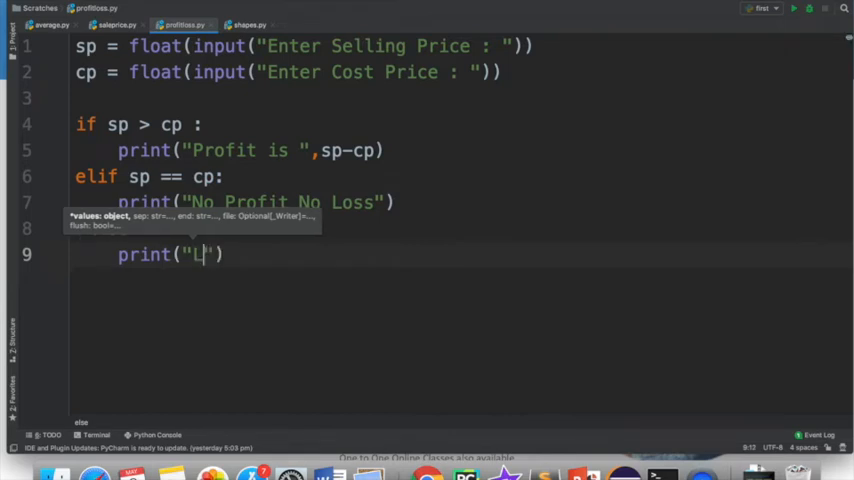
{"action": "type", "text": "oss is"}
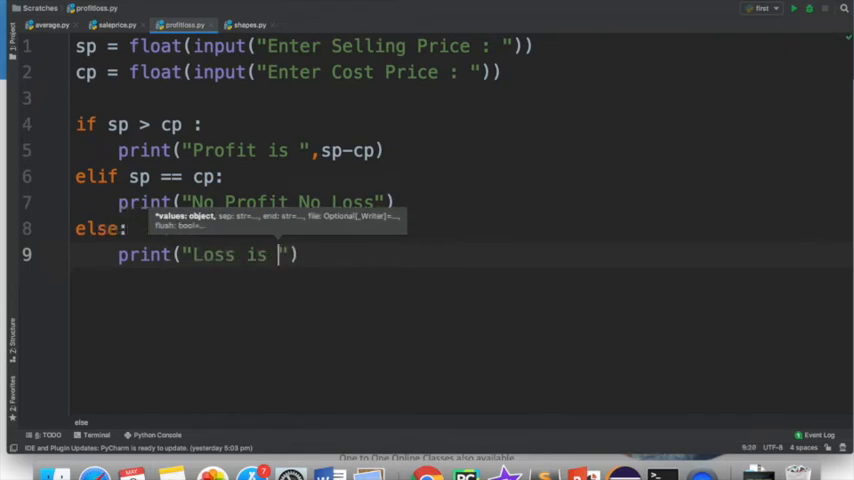
{"action": "type", "text": ", cp"}
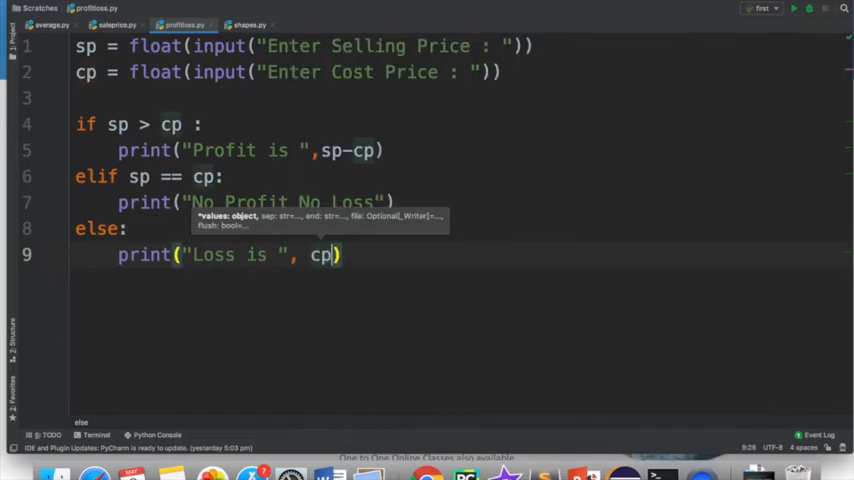
{"action": "type", "text": "-sp"}
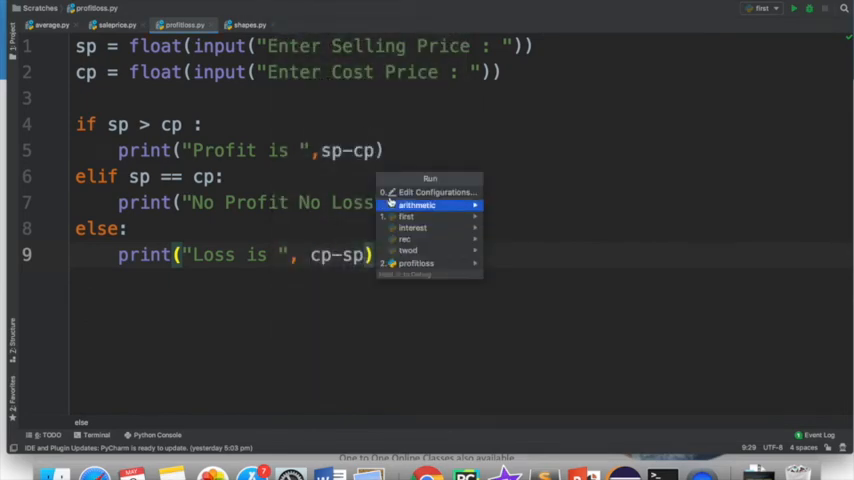
Step: Run profitloss and enter the prices in the console to see the result
{"action": "left_click", "coordinate": [416, 264]}
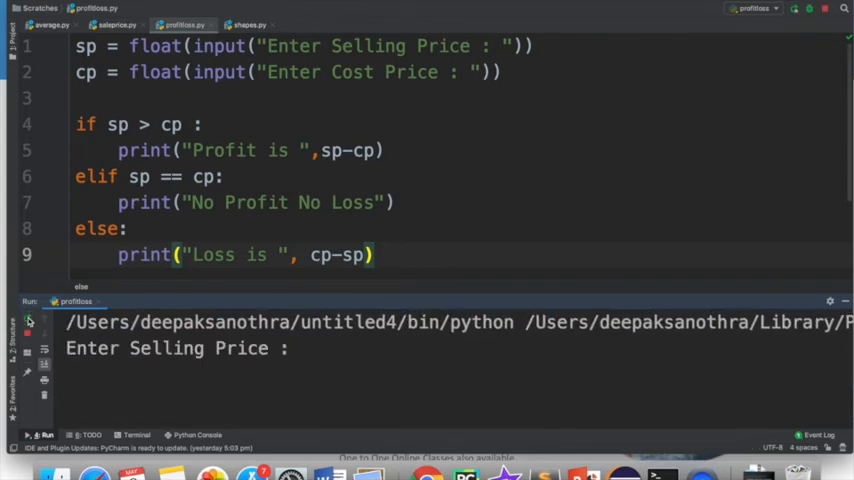
{"action": "type", "text": "34"}
{"action": "type", "text": "200"}
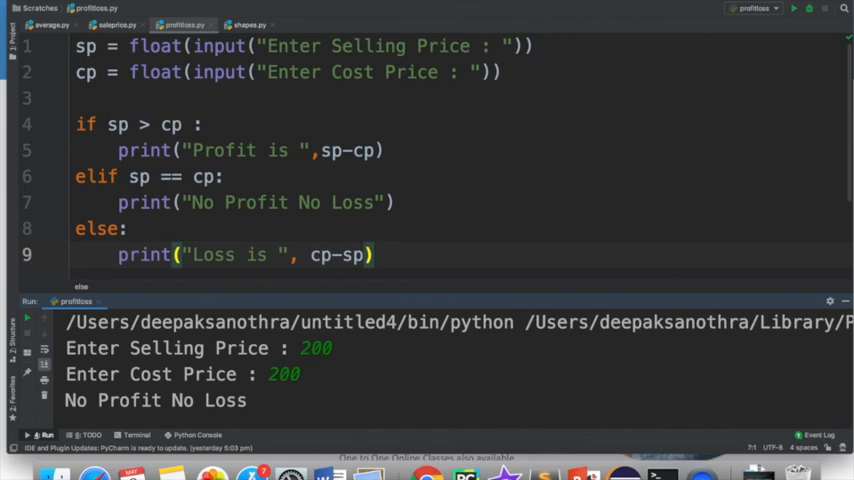
{"action": "mouse_move", "coordinate": [640, 88]}
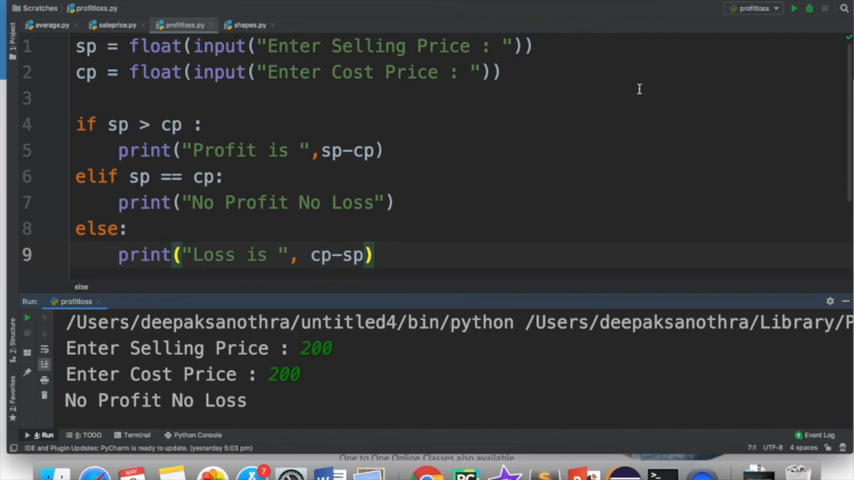
{"action": "mouse_move", "coordinate": [644, 16]}
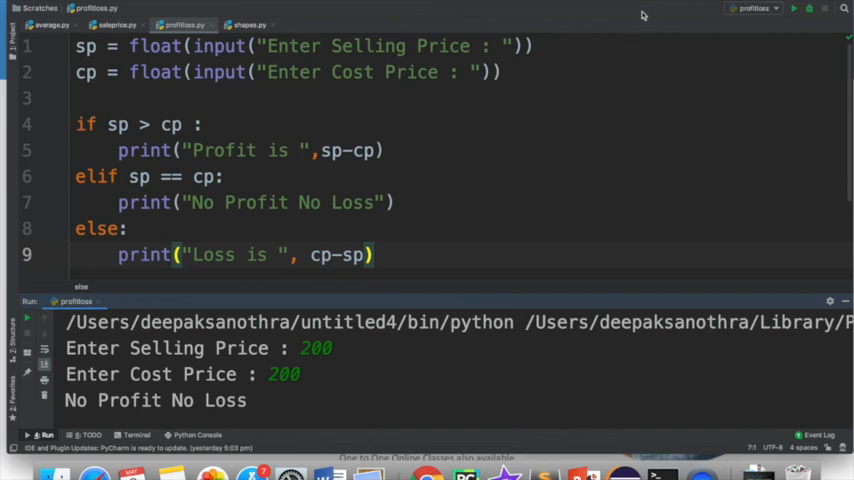